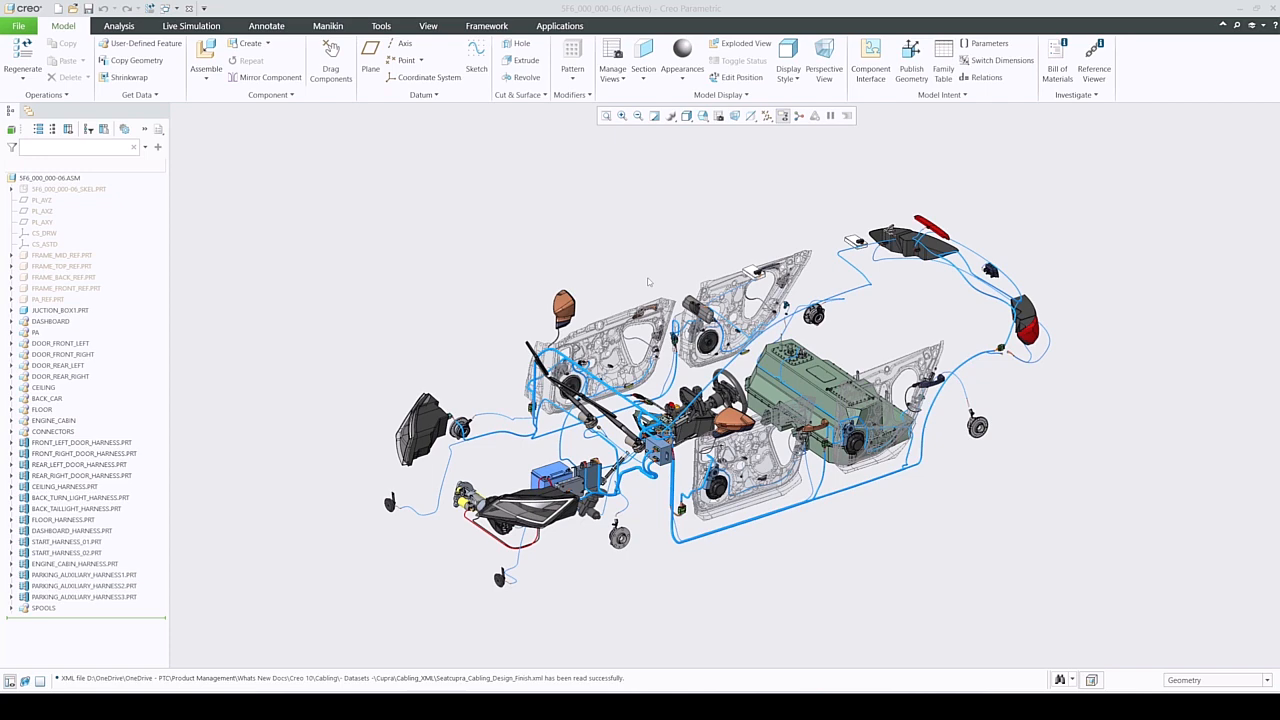
# Enter the Cabling application for the CEILING_HARNESS work harness.
pyautogui.click(559, 25)
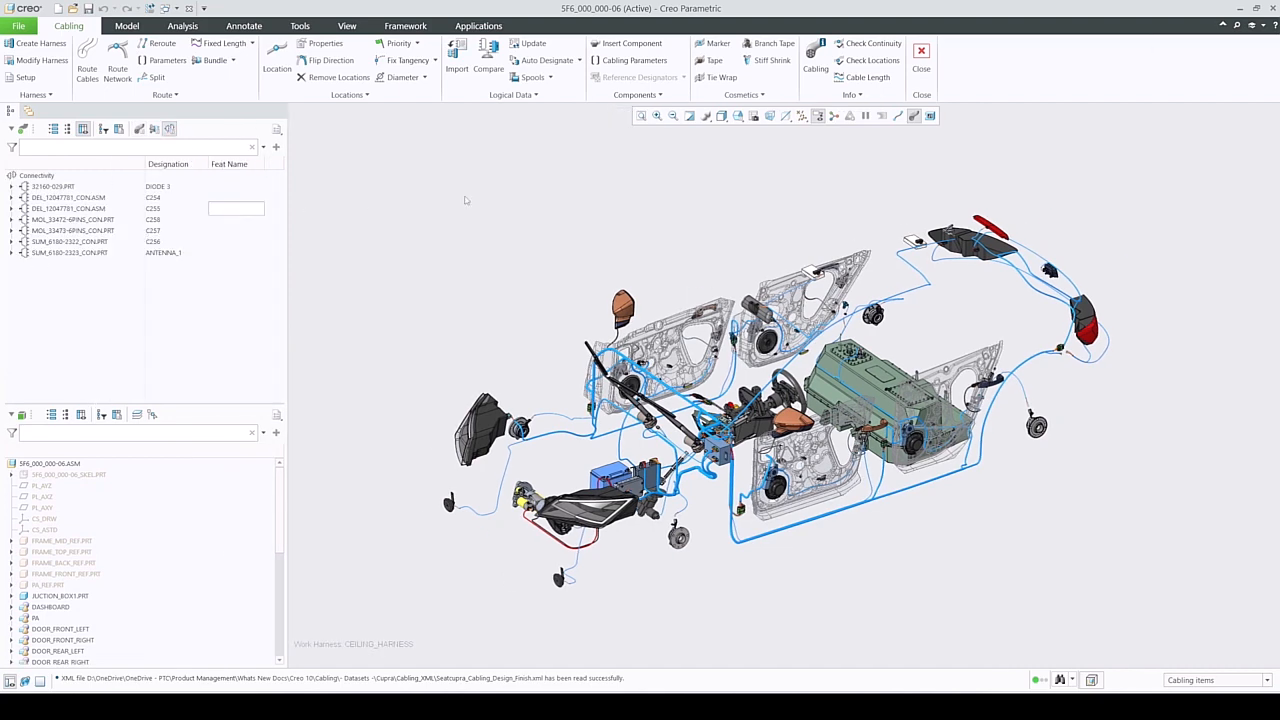
# Open Auto Designate, select all rows in the Designated List and review them.
pyautogui.click(542, 60)
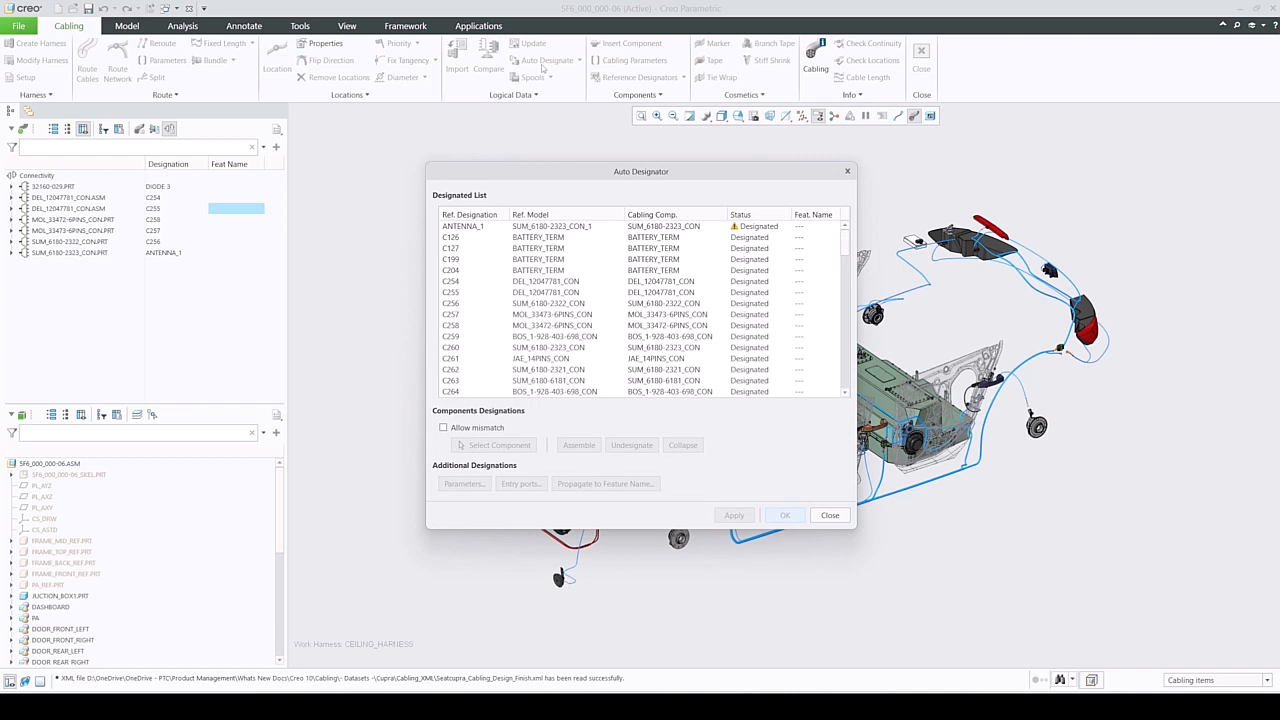
pyautogui.click(462, 225)
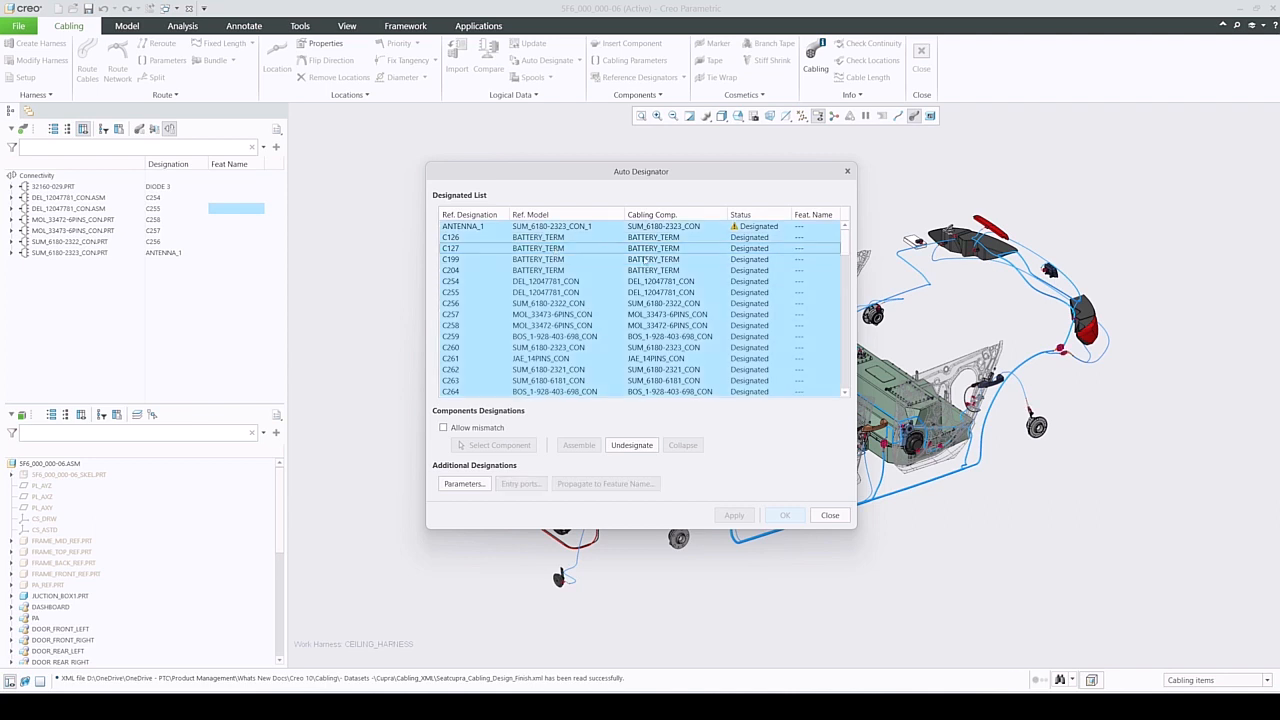
pyautogui.scroll(-3)
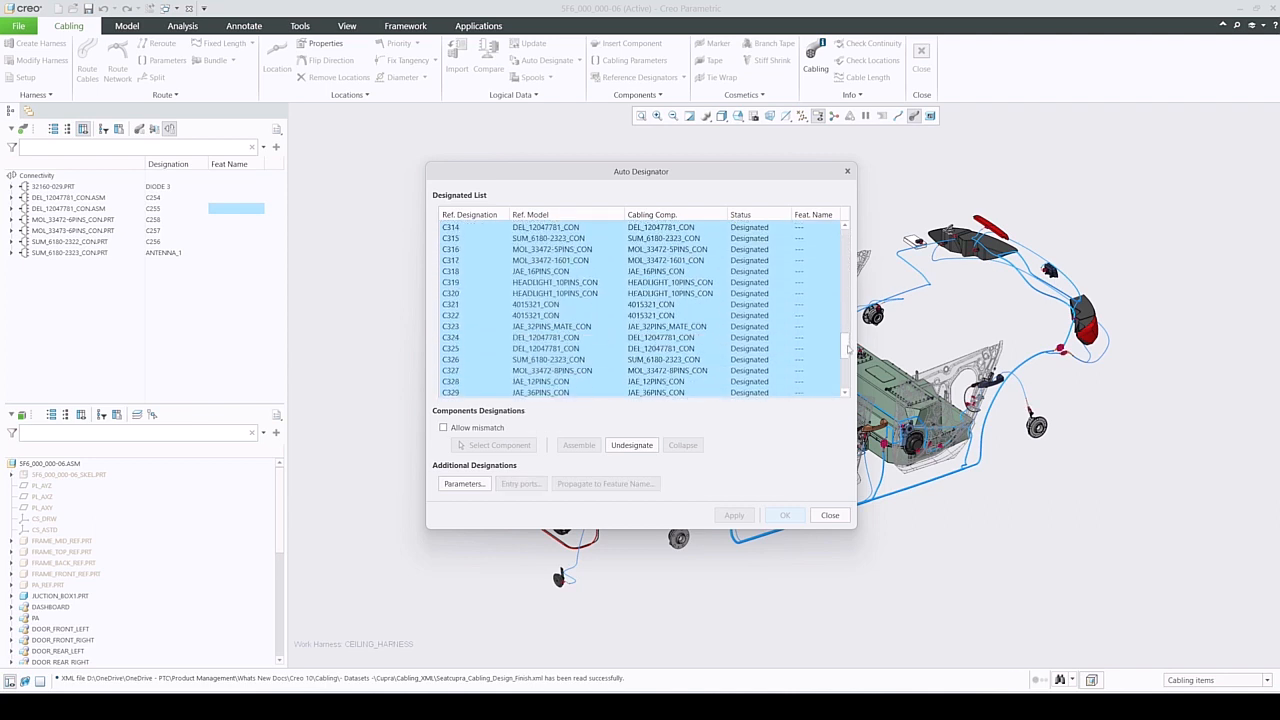
pyautogui.scroll(-3)
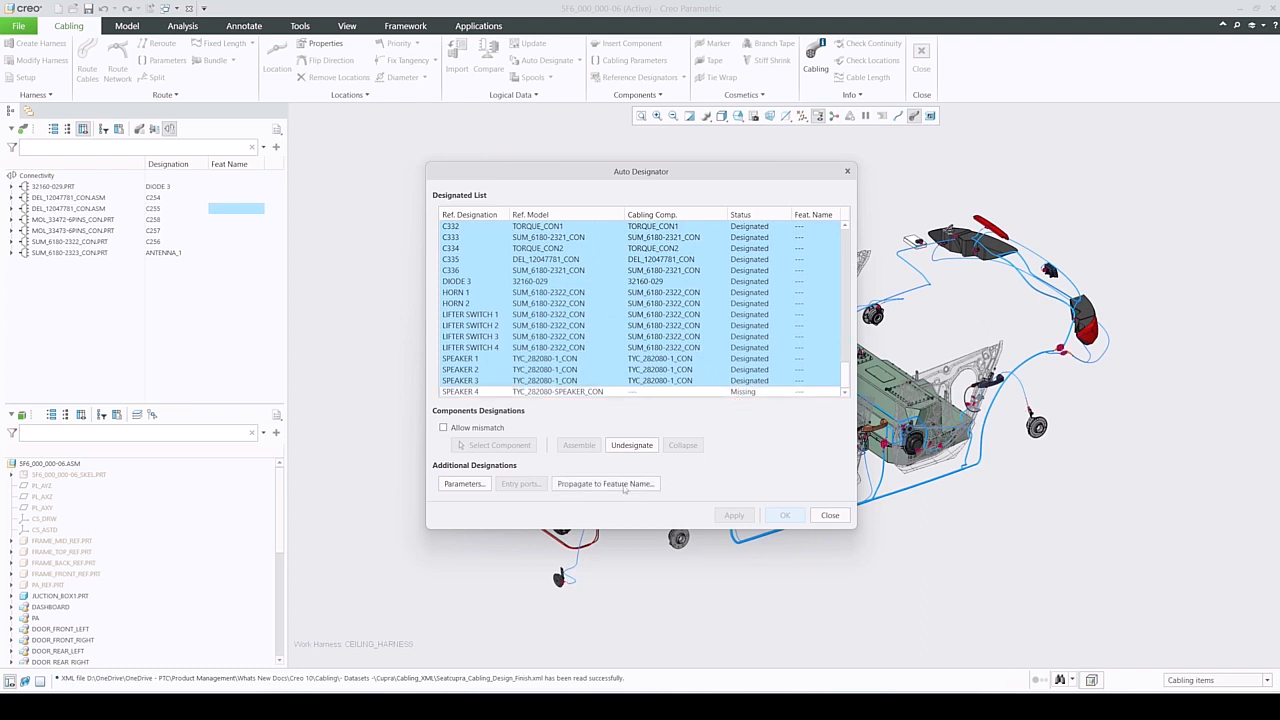
# Propagate the feature name pattern W_<REF_DES> to all 86 designated components.
pyautogui.click(605, 483)
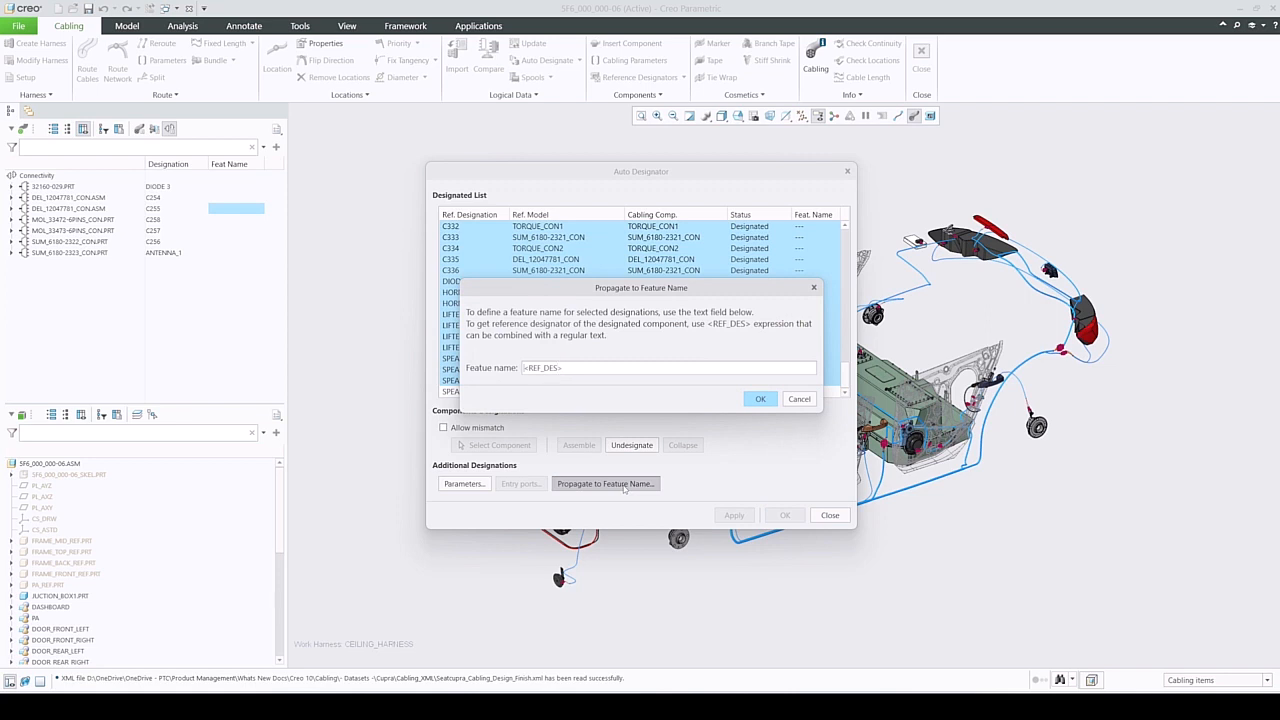
pyautogui.write('W_')
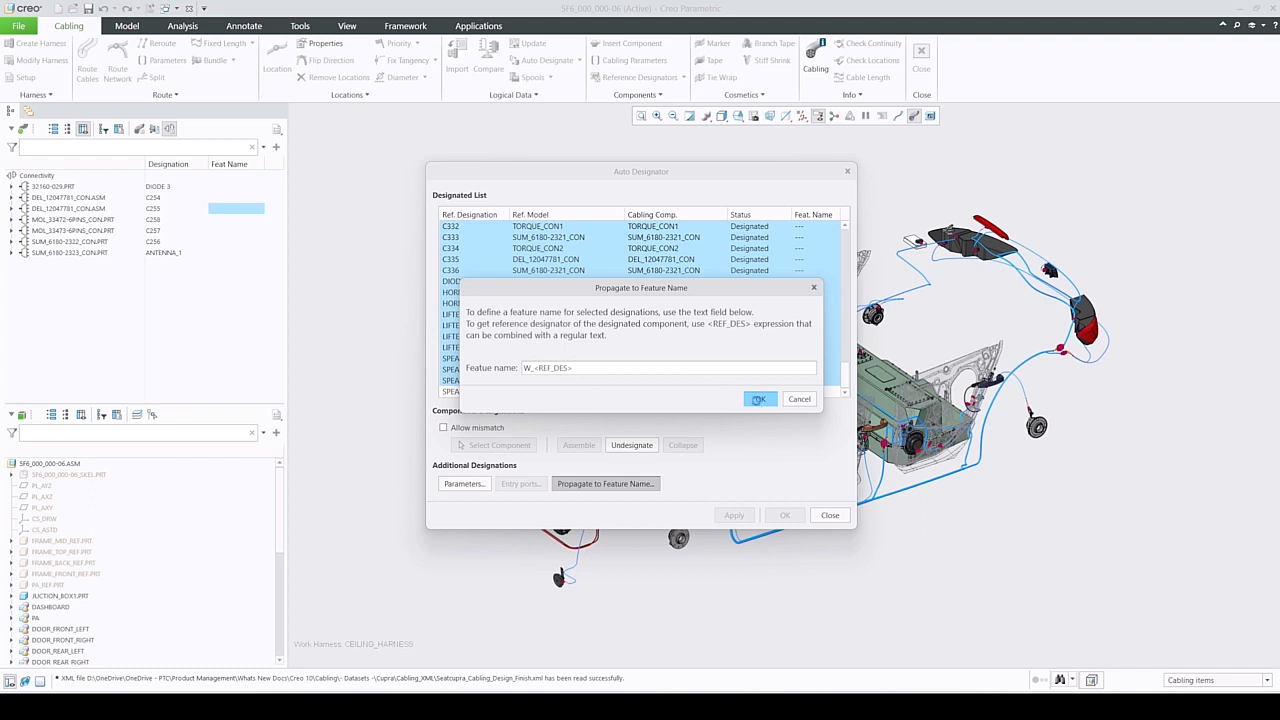
pyautogui.click(759, 399)
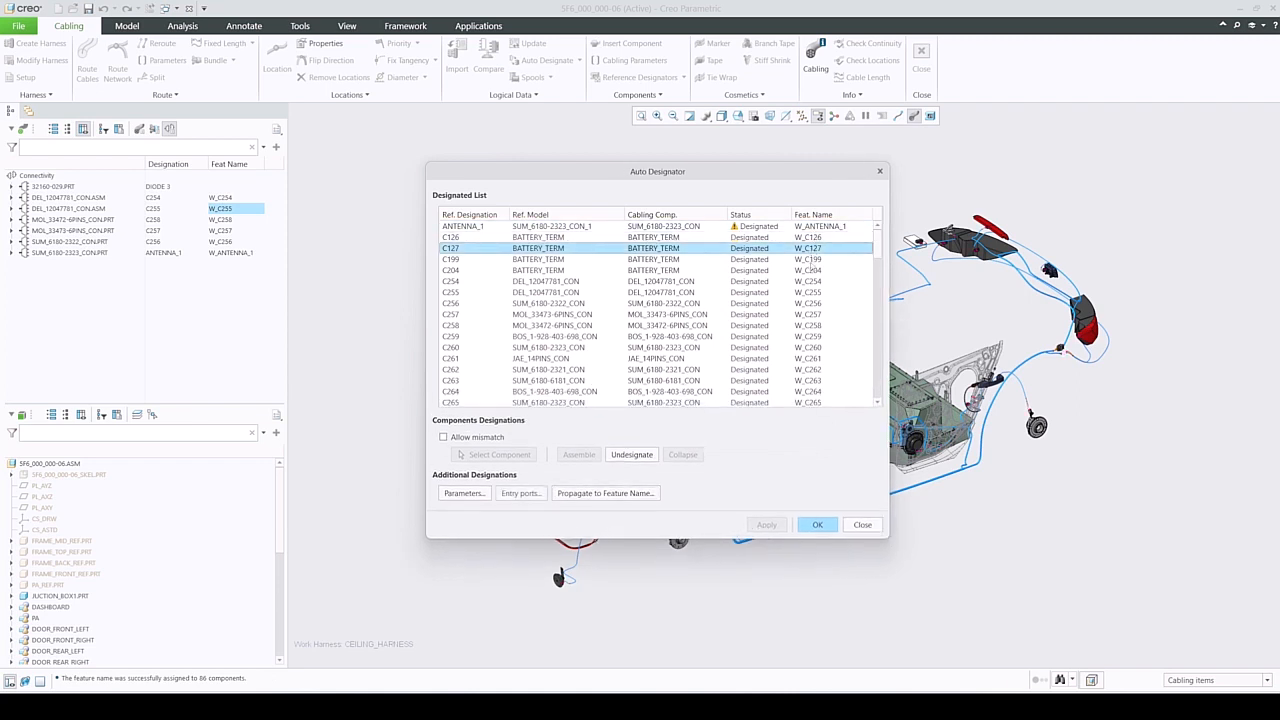
pyautogui.scroll(-3)
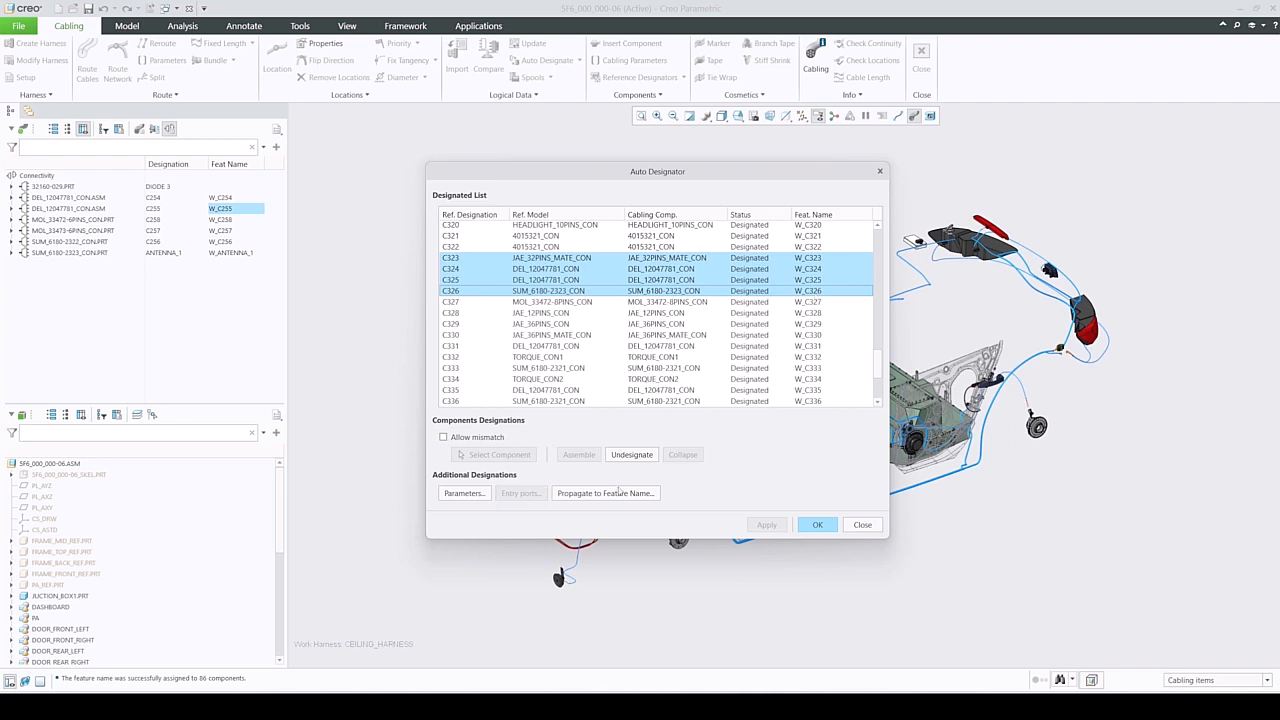
# Propagate an empty feature name to selected C323–C326 and check the list.
pyautogui.click(604, 492)
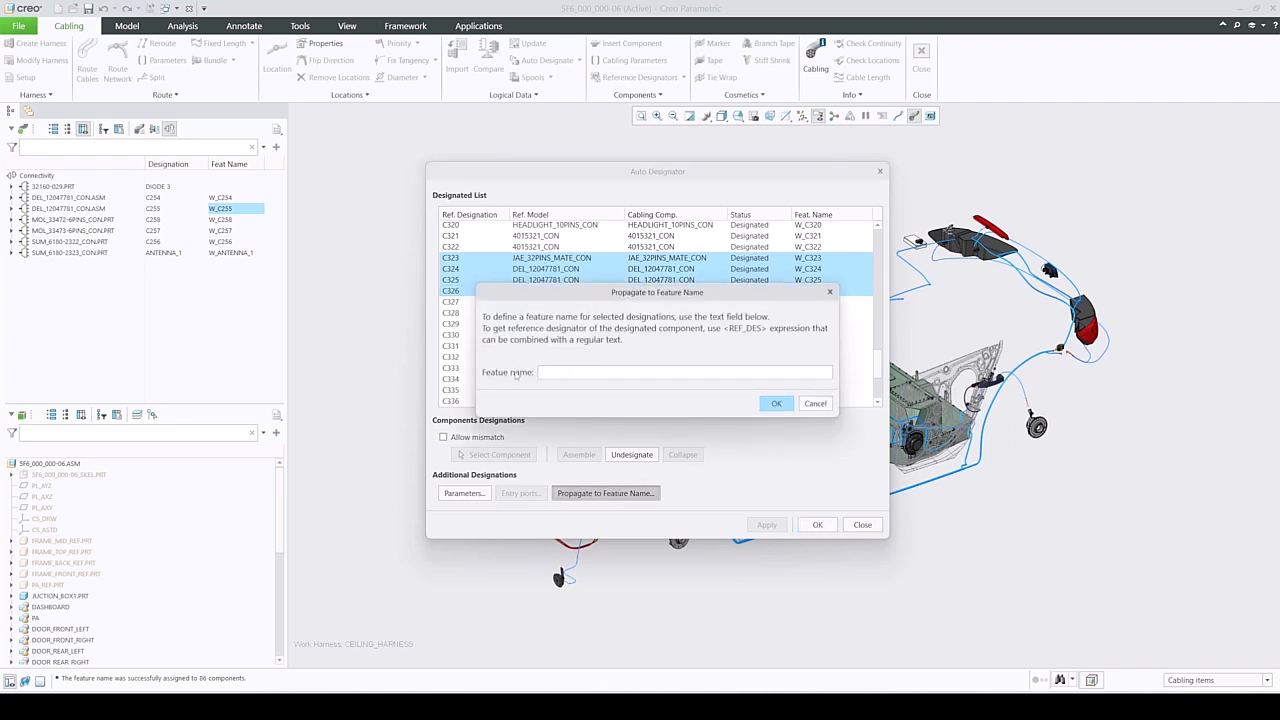
pyautogui.click(776, 403)
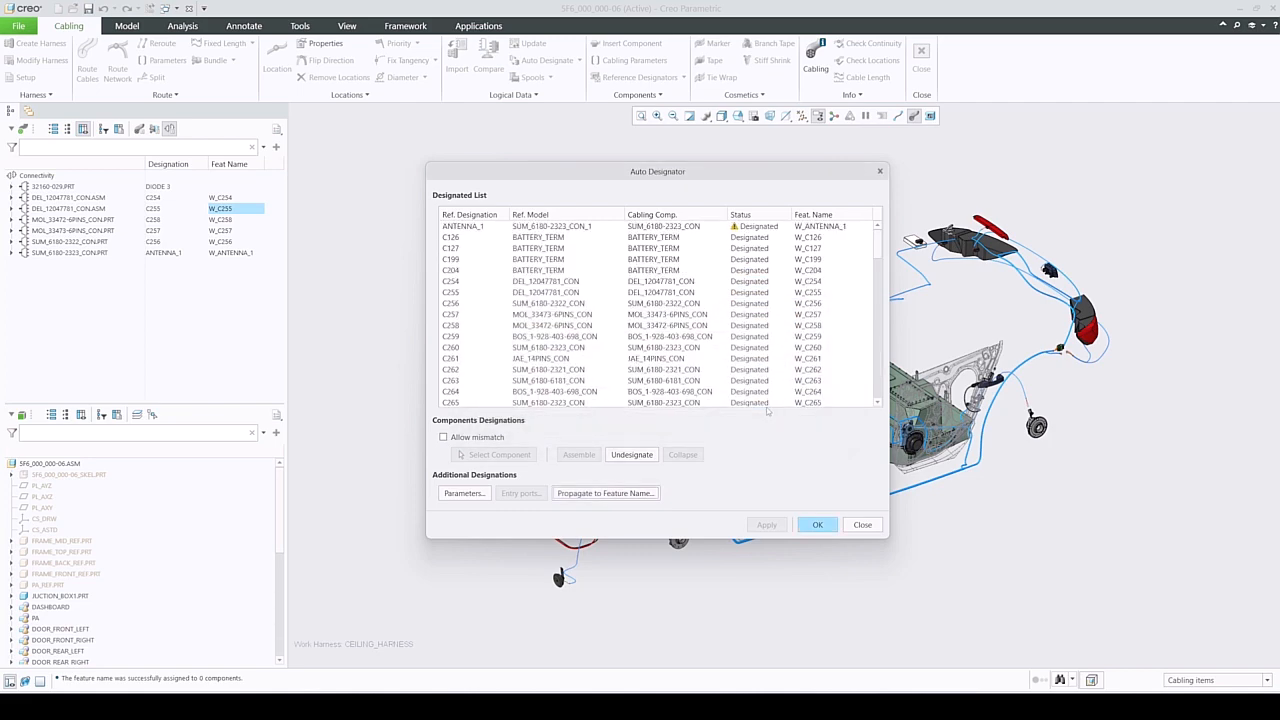
pyautogui.scroll(-3)
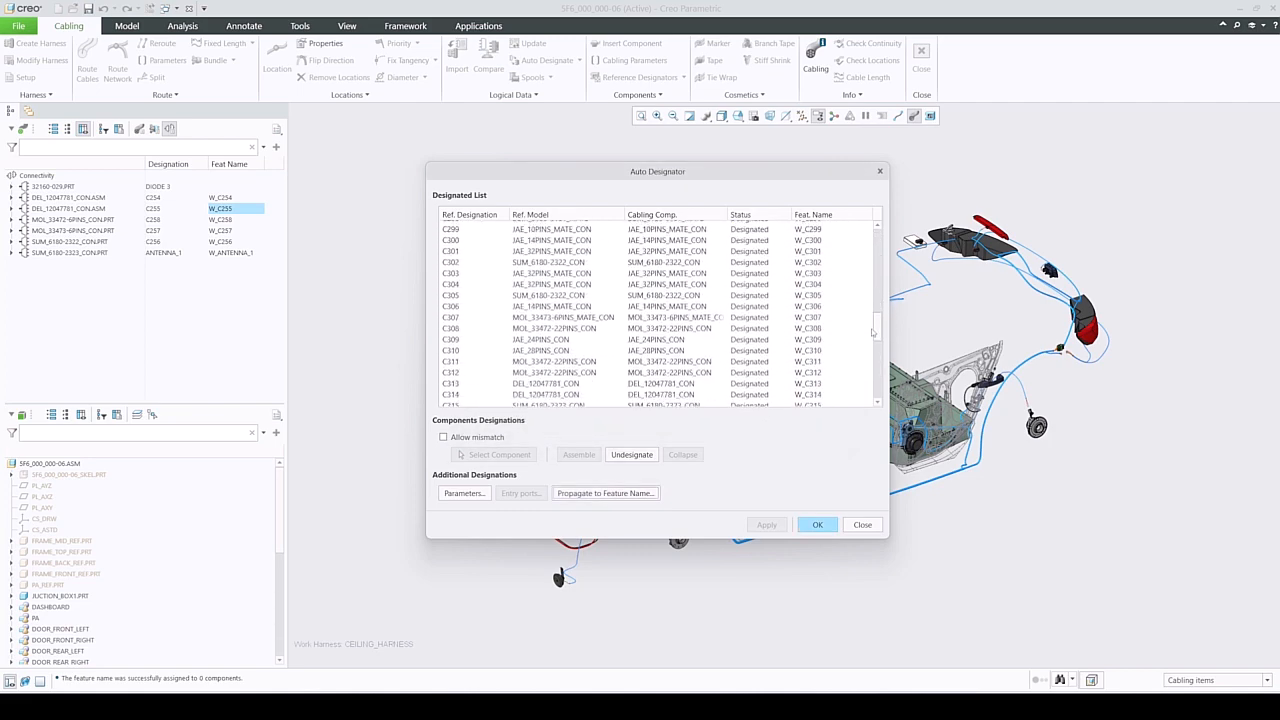
pyautogui.scroll(-3)
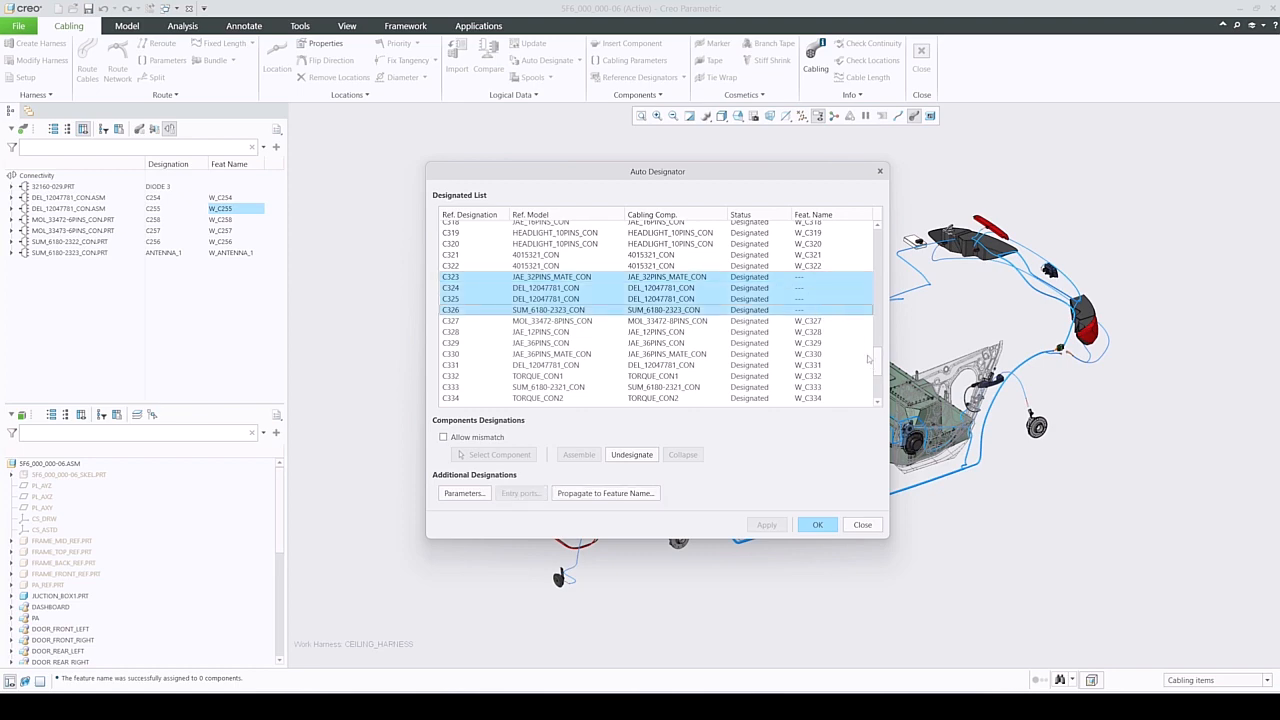
pyautogui.scroll(3)
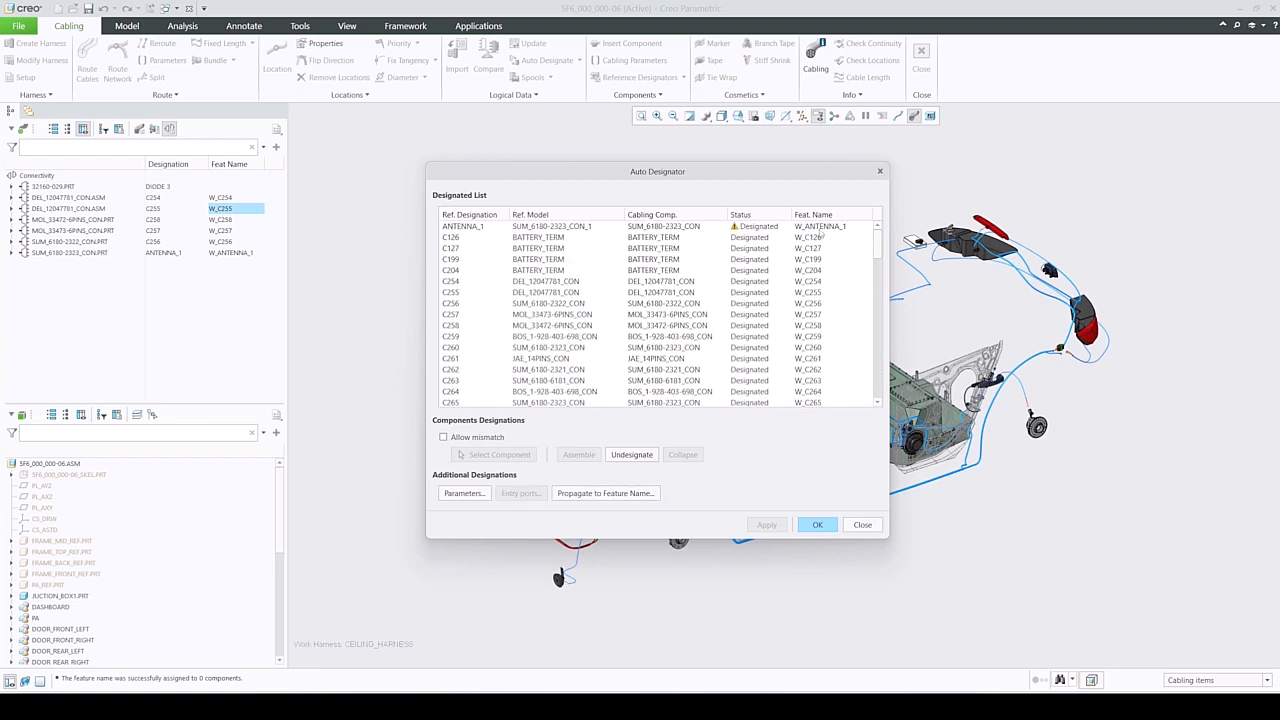